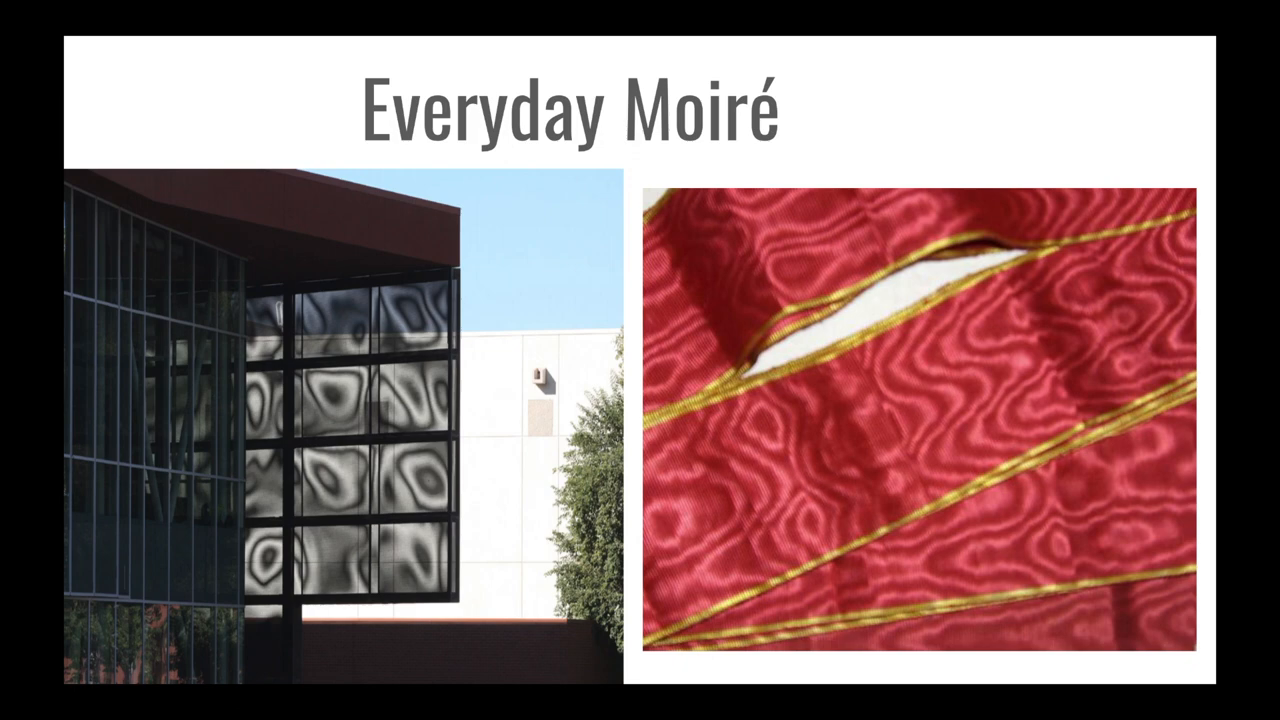
# - Advance past the Anoka Faruqee art slide to the 'Moiré in Photography' slide
pyautogui.press('Right')
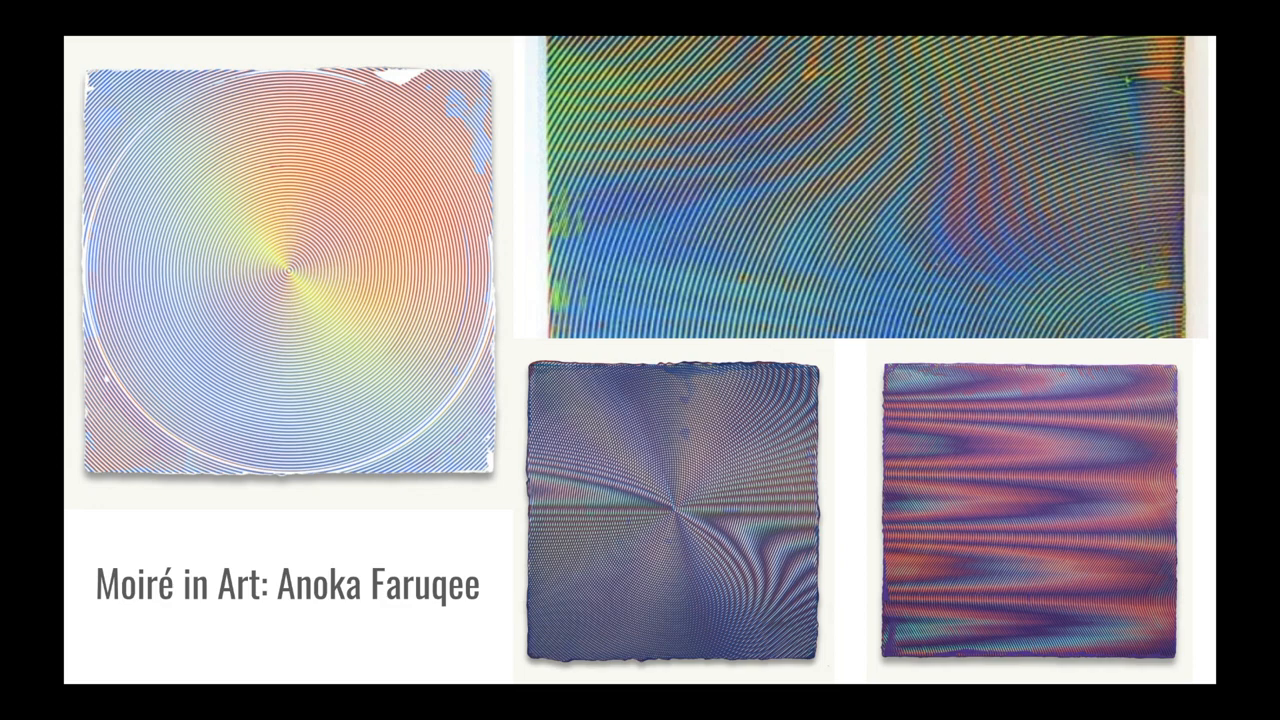
pyautogui.press('right')
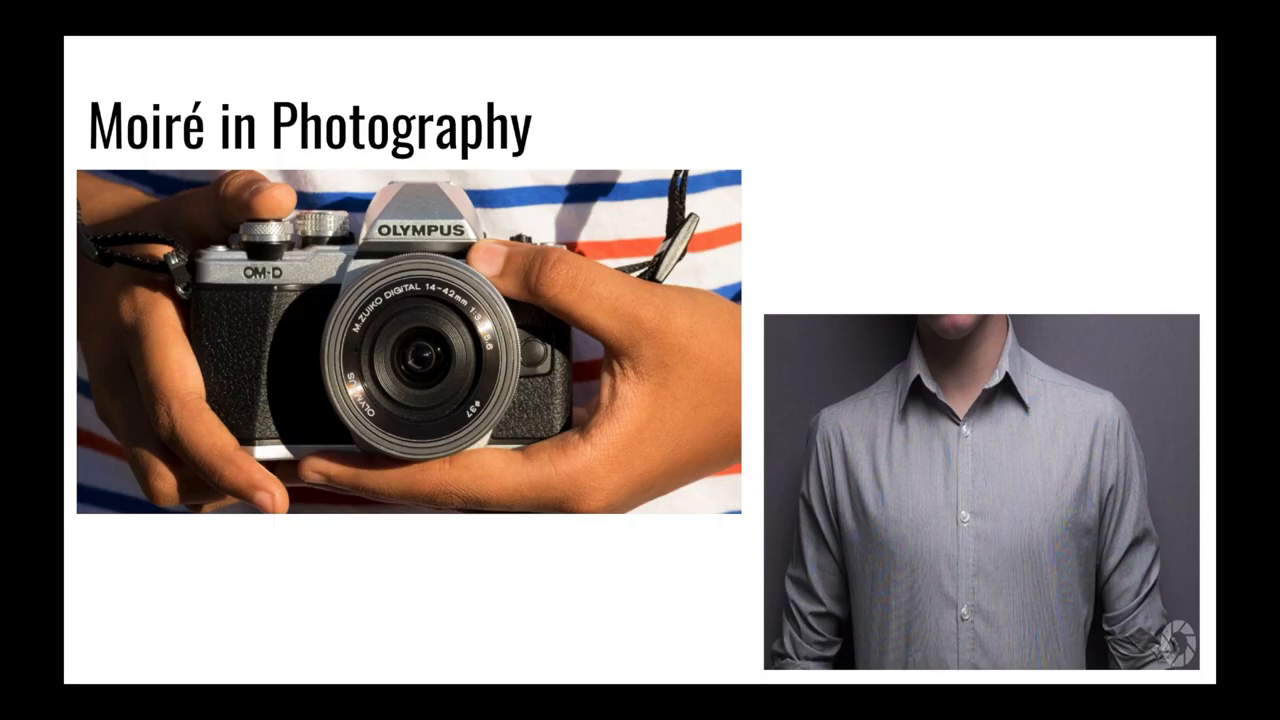